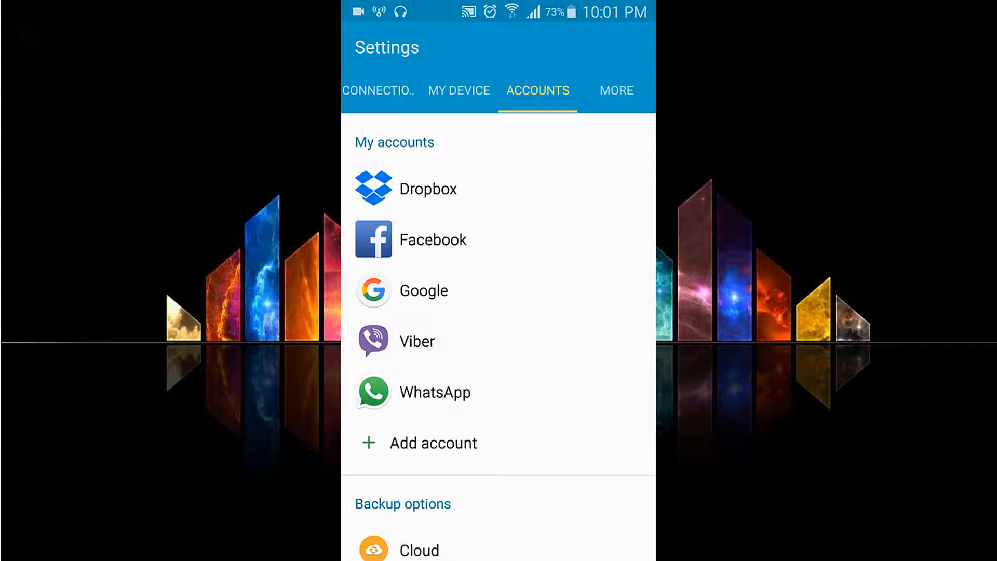
- Open Google under My accounts to list the two signed-in Google accounts
left_click(424, 290)
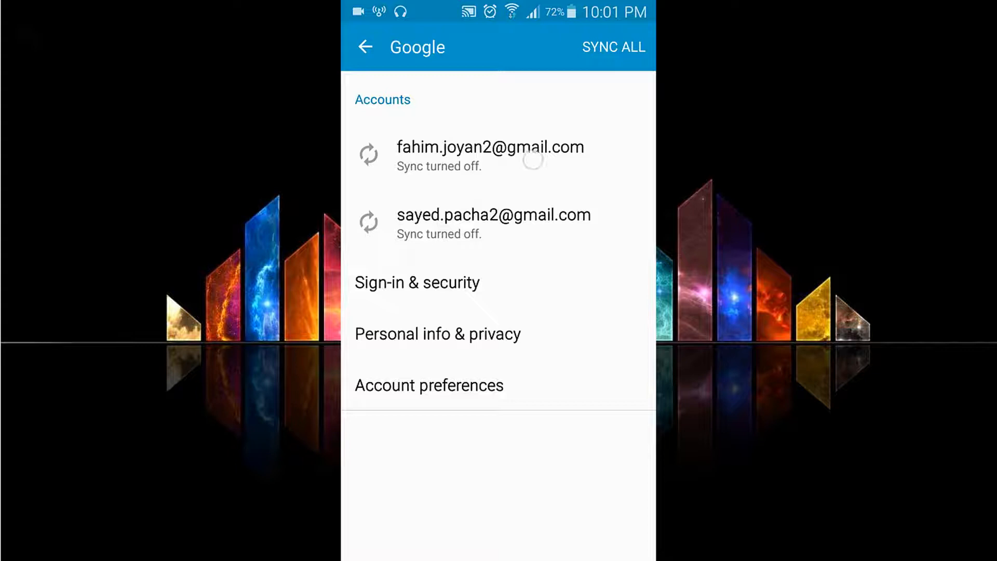
left_click(490, 156)
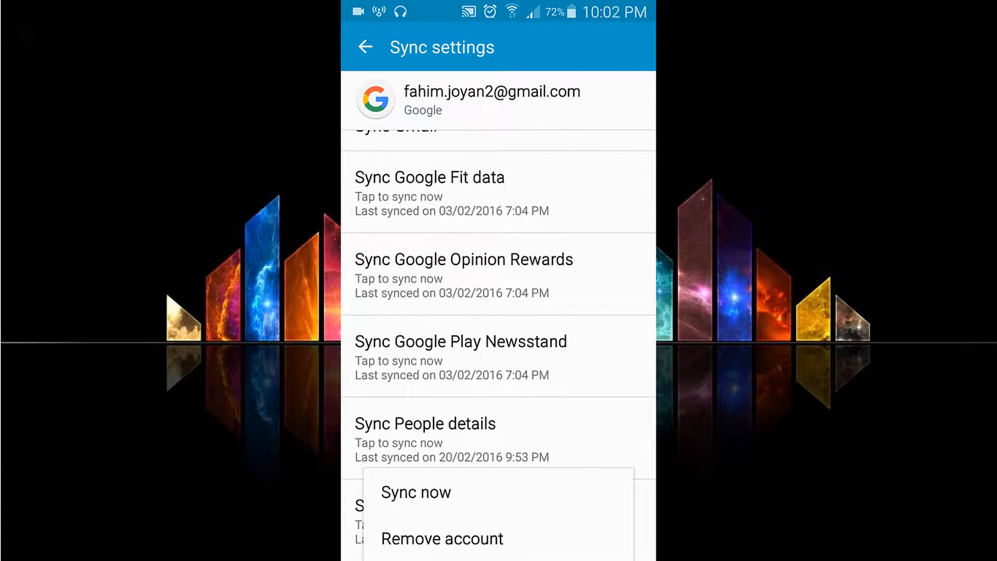
left_click(441, 538)
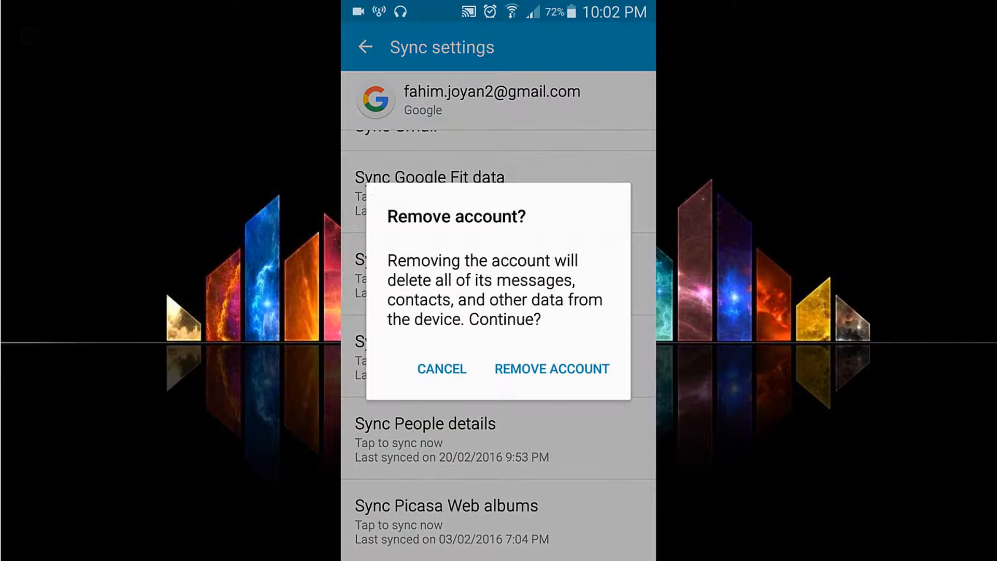
left_click(441, 369)
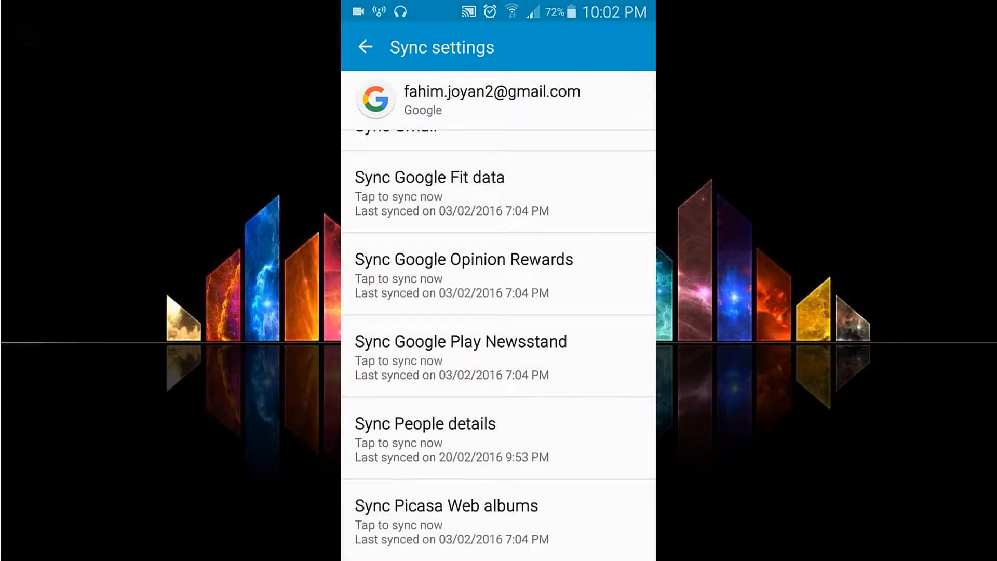
left_click(365, 47)
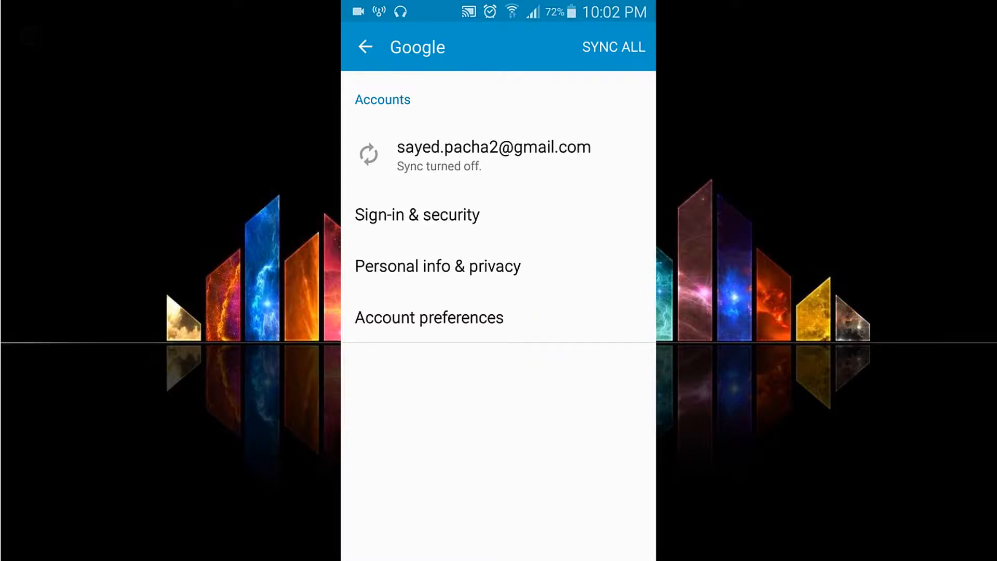
left_click(365, 47)
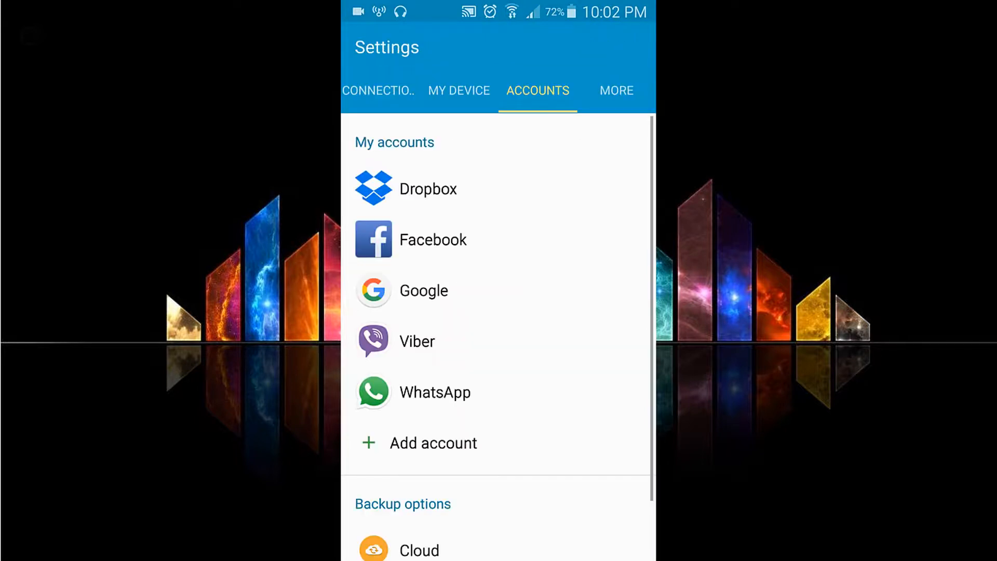